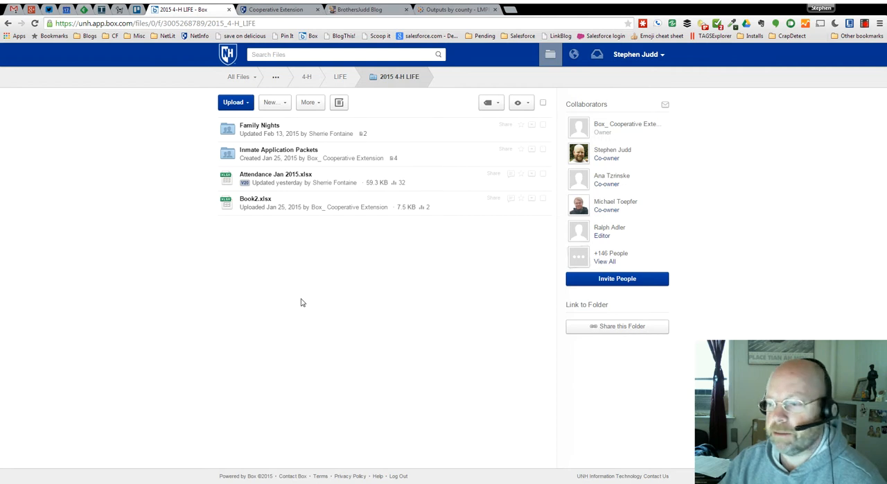
mouse_move(534, 270)
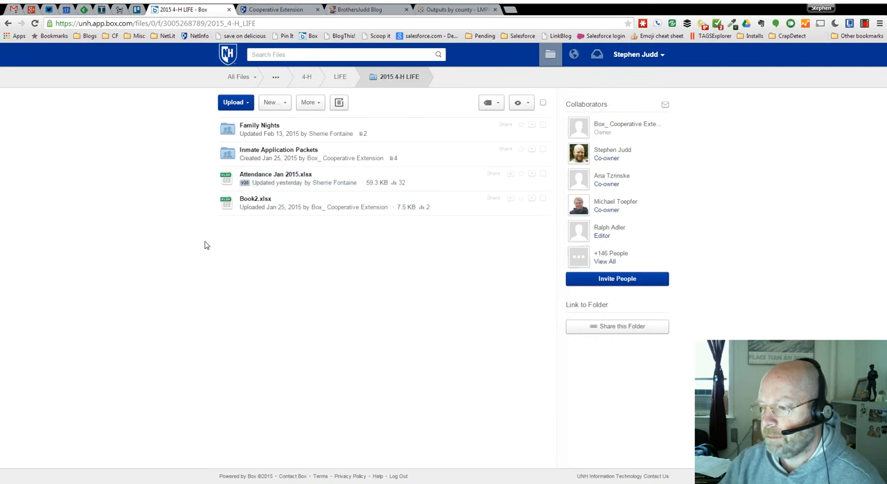
mouse_move(284, 178)
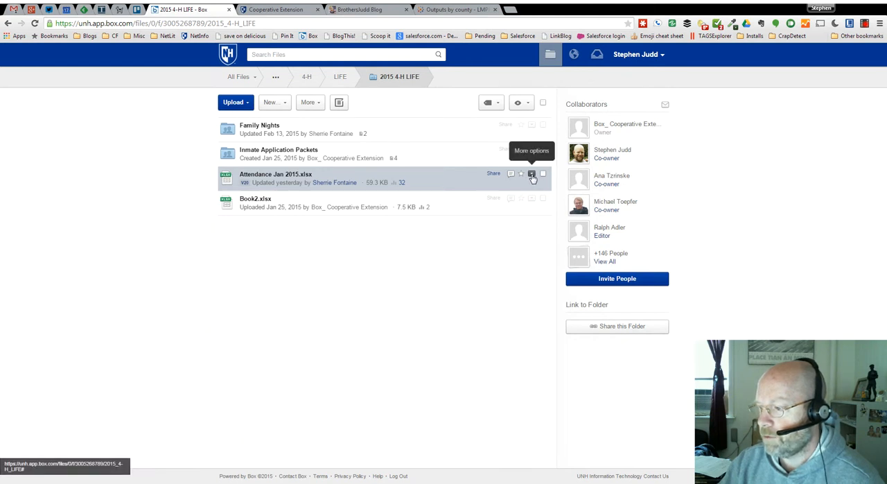
- Open the More options menu for Attendance Jan 2015.xlsx
left_click(532, 174)
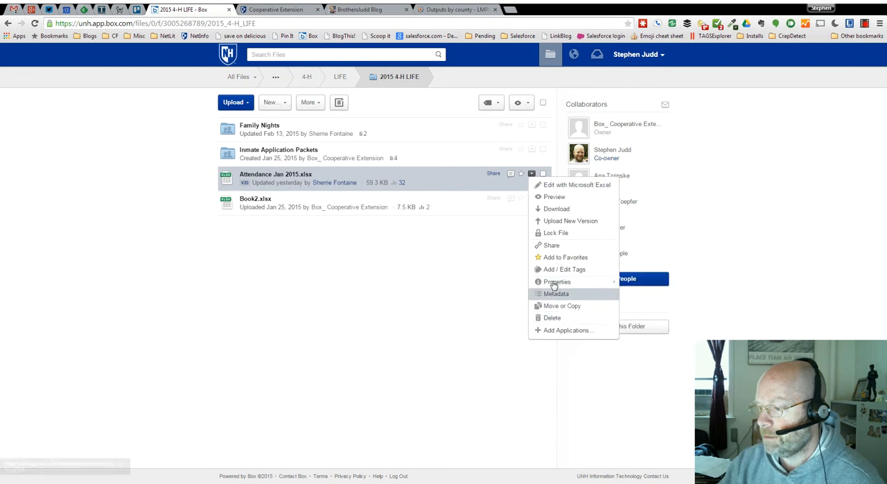
mouse_move(558, 282)
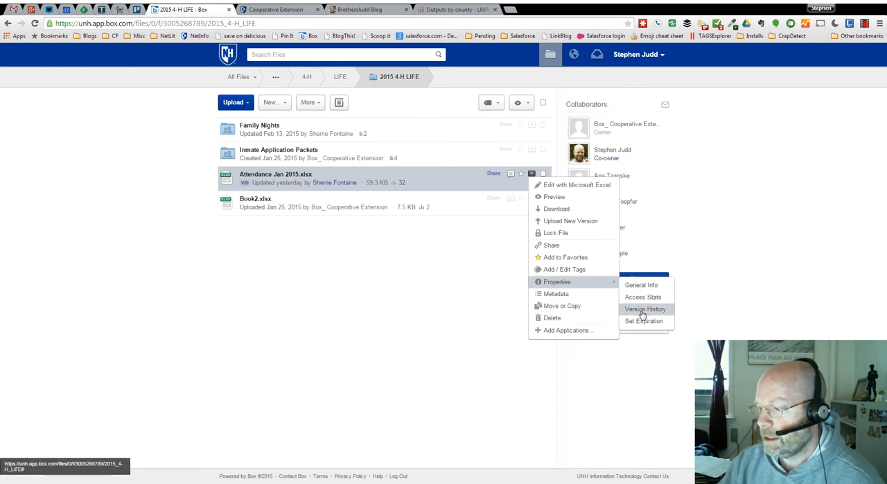
- Open Version History for Attendance Jan 2015.xlsx and scroll down to the oldest versions, V11 and V10
left_click(645, 309)
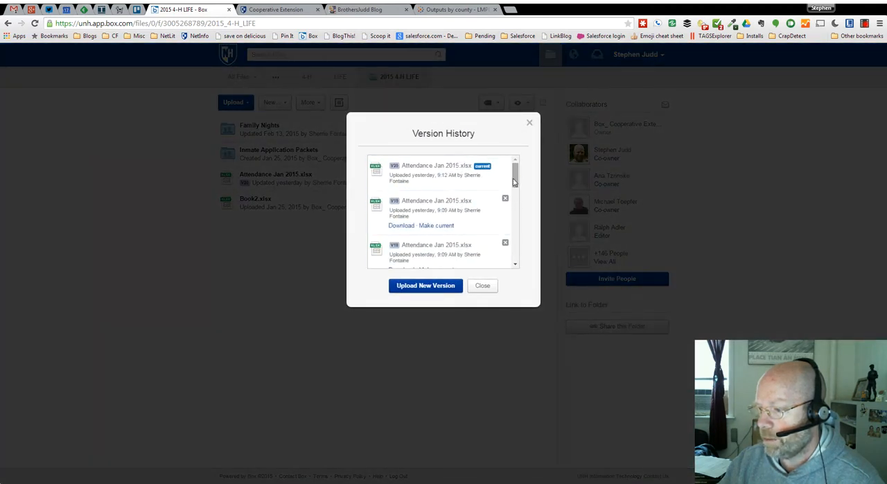
scroll("down", 3)
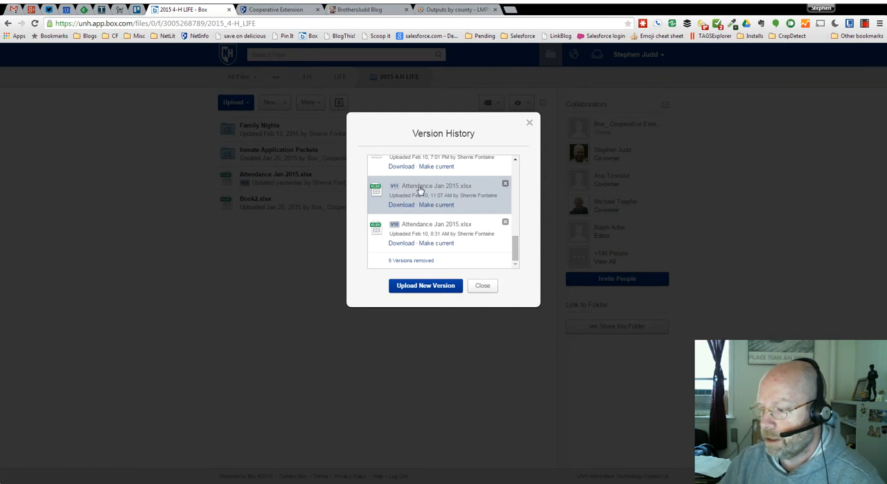
mouse_move(505, 184)
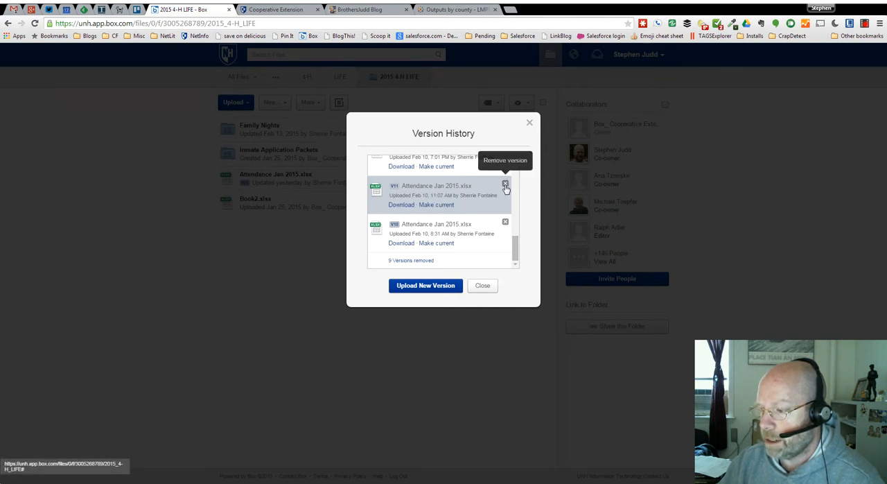